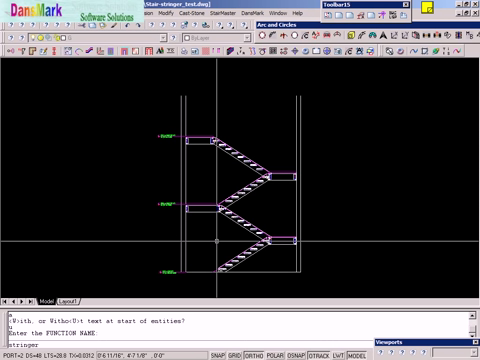
Step: Confirm 'stringer' as the StairMaster function name
{"action": "key", "text": "Return"}
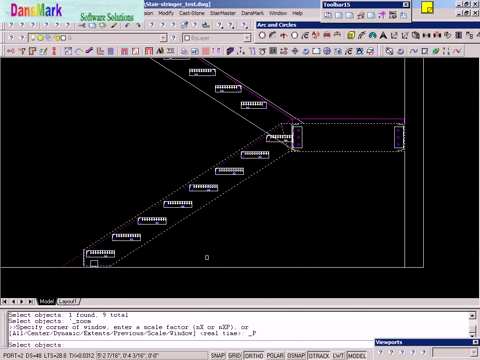
{"action": "mouse_move", "coordinate": [293, 175]}
{"action": "type", "text": "u"}
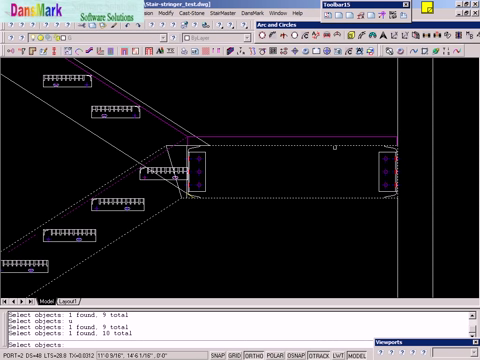
Step: Pick another landing piece as a stringer part
{"action": "left_click", "coordinate": [185, 157]}
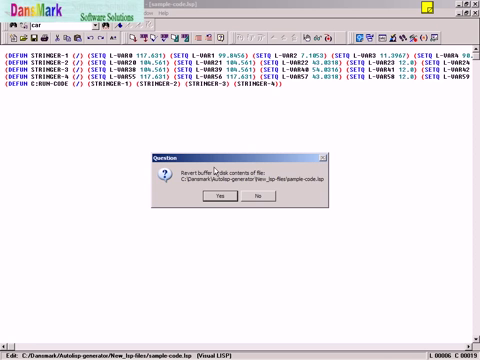
Step: Revert sample-code.lsp to its saved copy and load its five forms into the console
{"action": "left_click", "coordinate": [219, 196]}
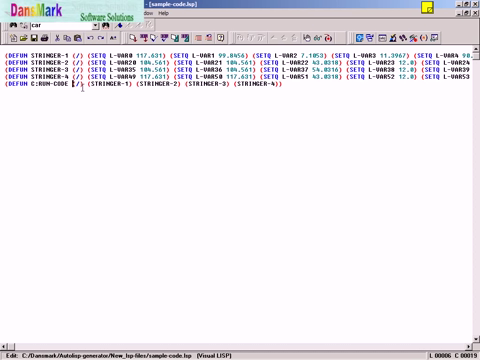
{"action": "left_click", "coordinate": [135, 35]}
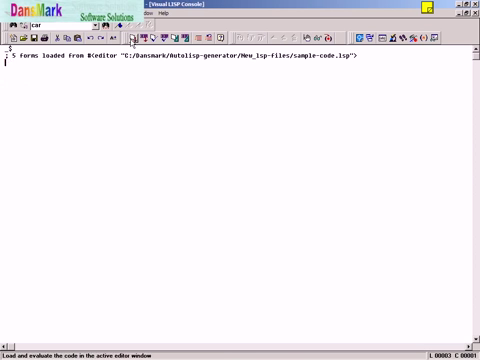